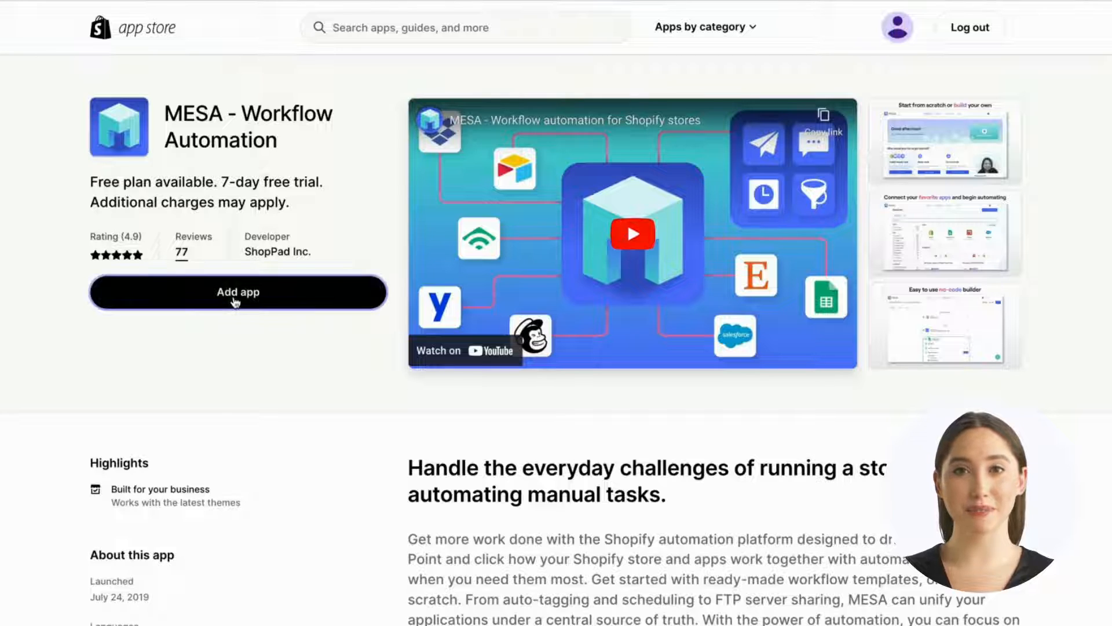
Add and install the MESA Workflow Automation app on the ShopPad store.
click(237, 291)
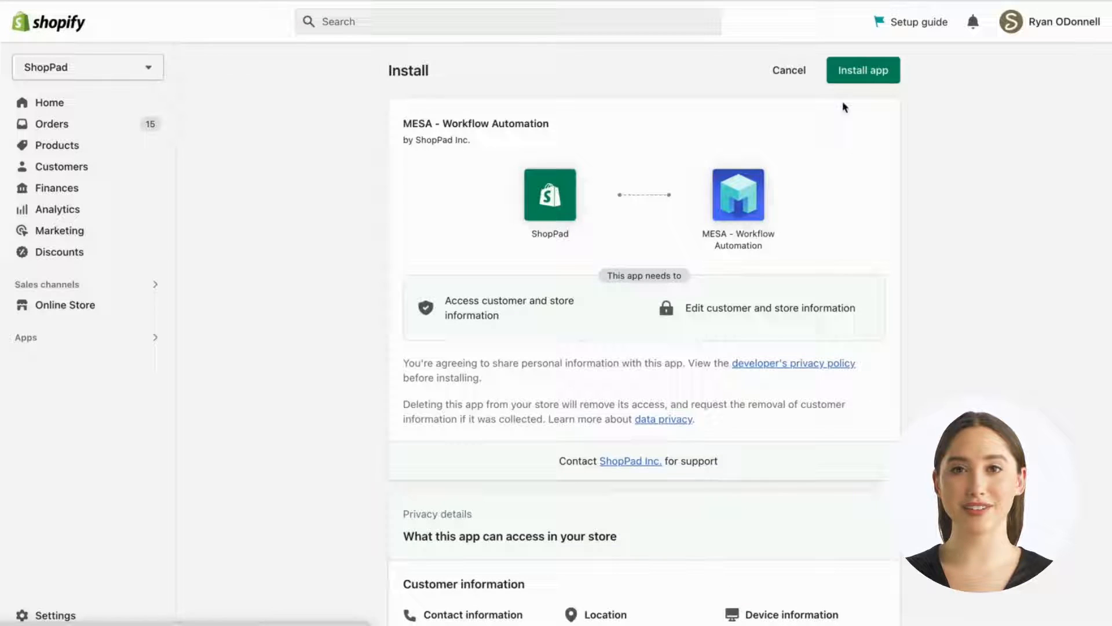
click(862, 70)
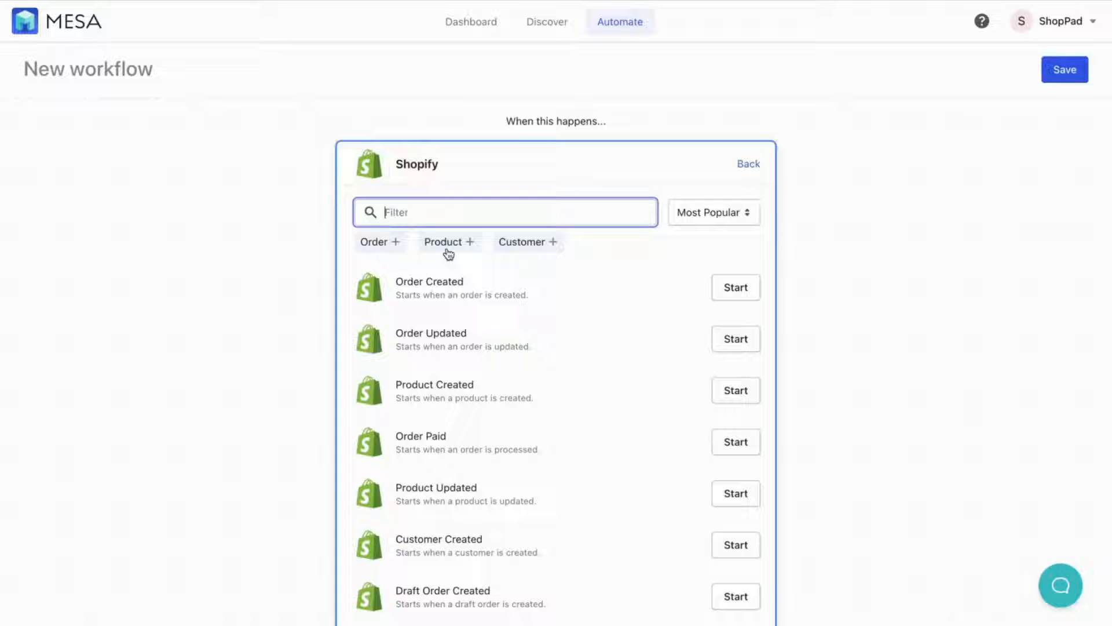
Use Product Created as the trigger and add a Filter by MESA step.
click(736, 287)
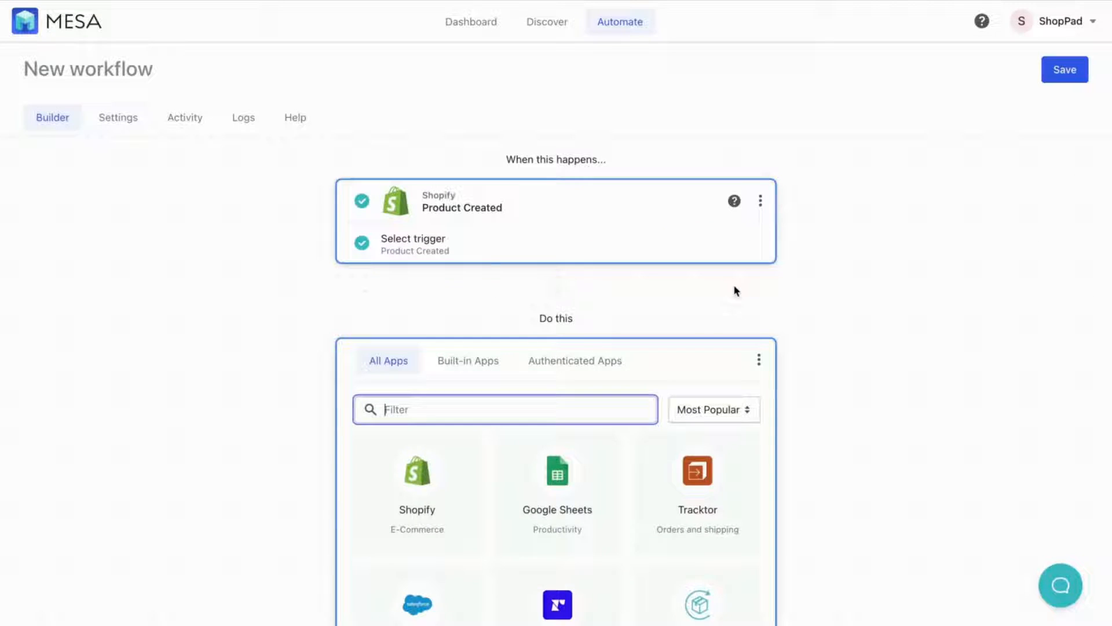
text(filter)
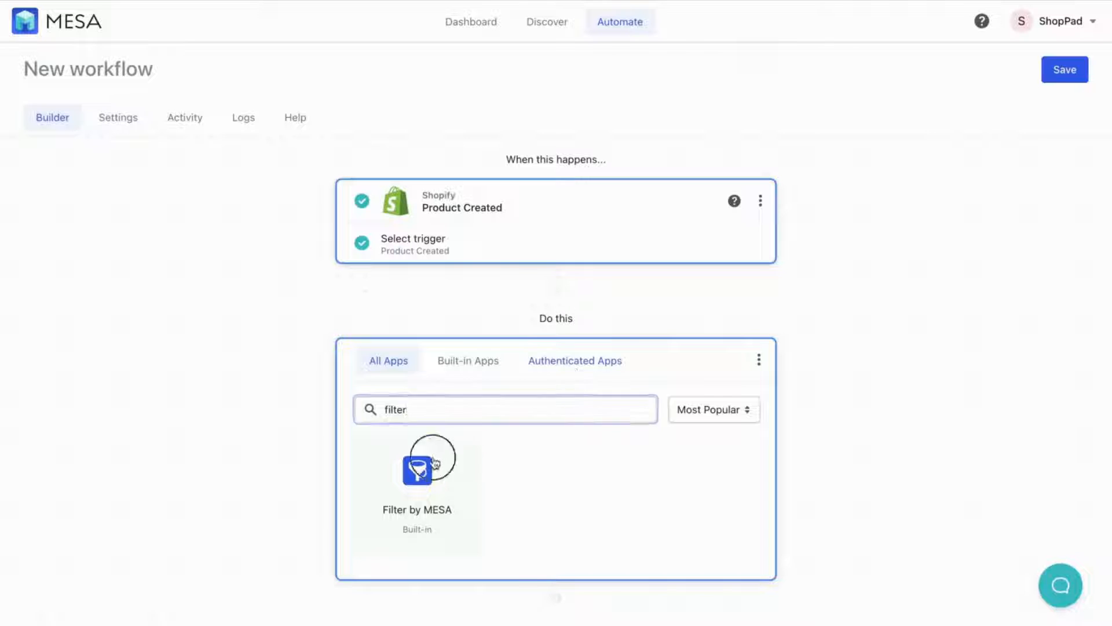
click(417, 466)
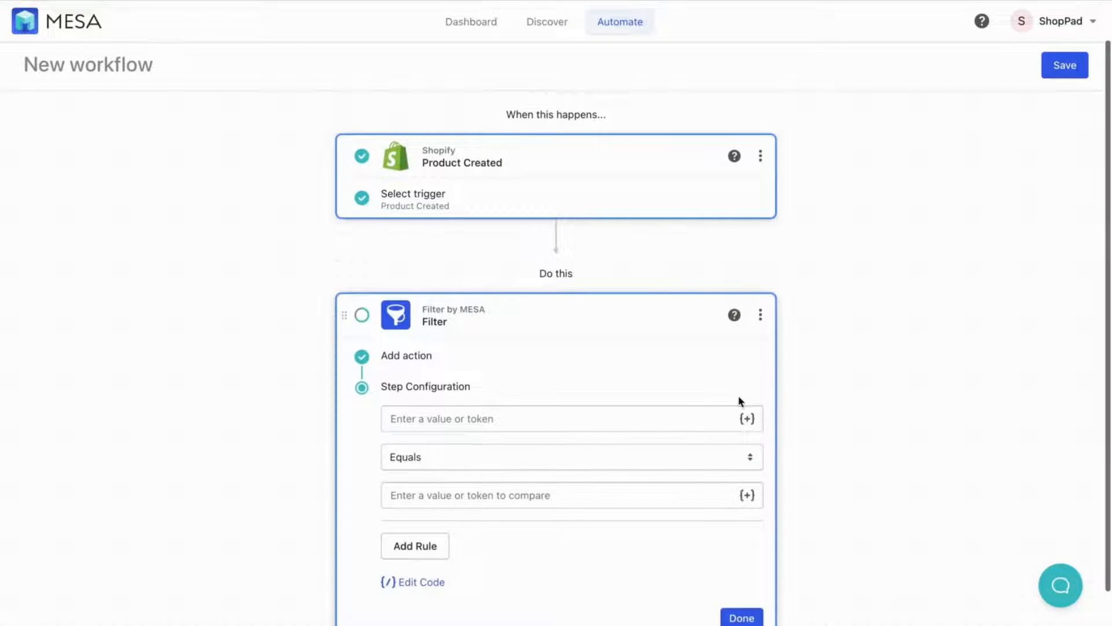
Set the filter condition to Product Created Tags contains 'printful'.
click(746, 417)
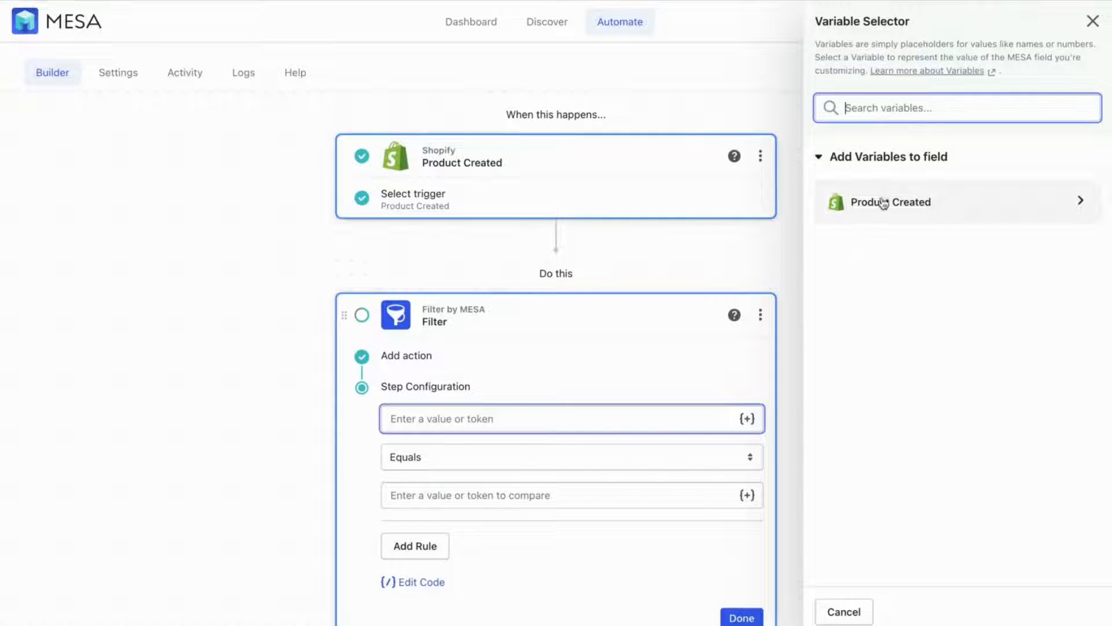
click(891, 202)
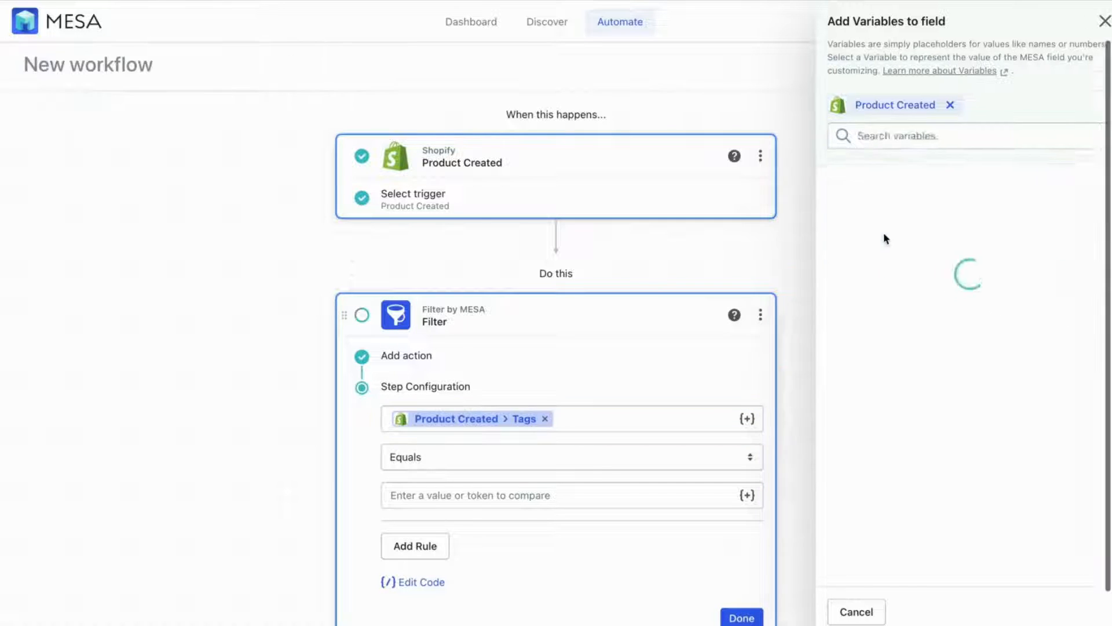
click(571, 456)
text(prin)
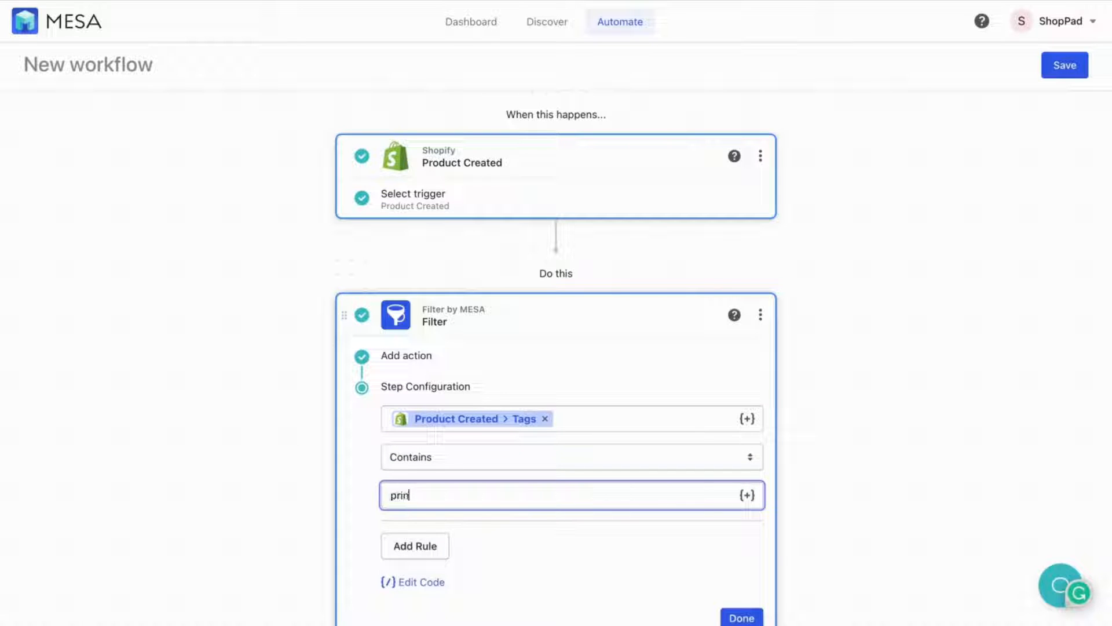
text(tful)
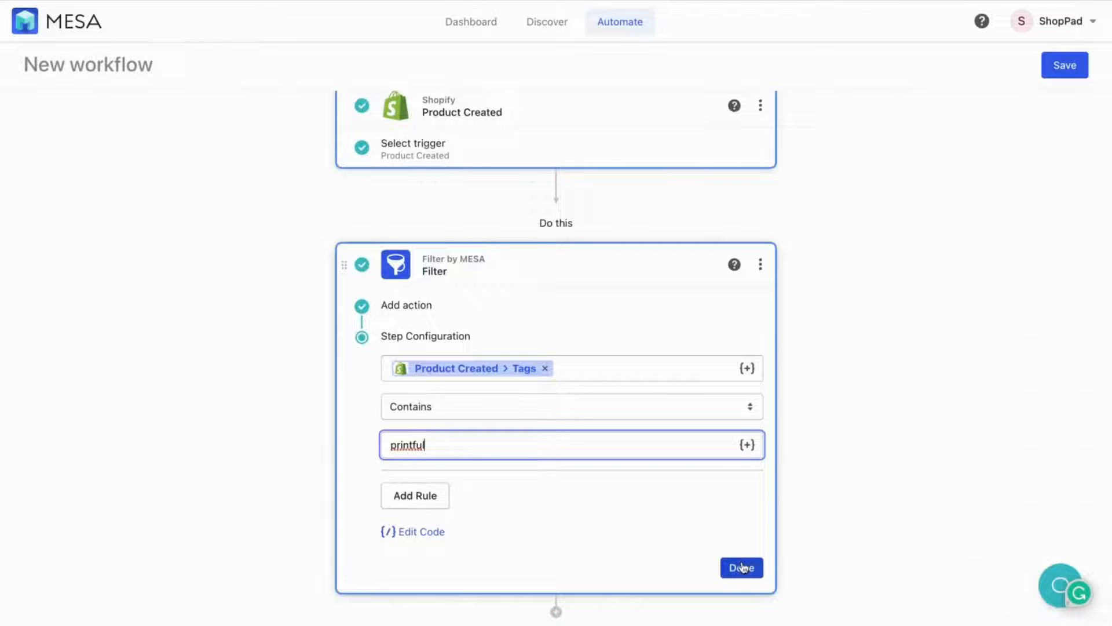
Finish the filter and add a ChatGPT Create Chat Completion step with its account credential.
click(740, 567)
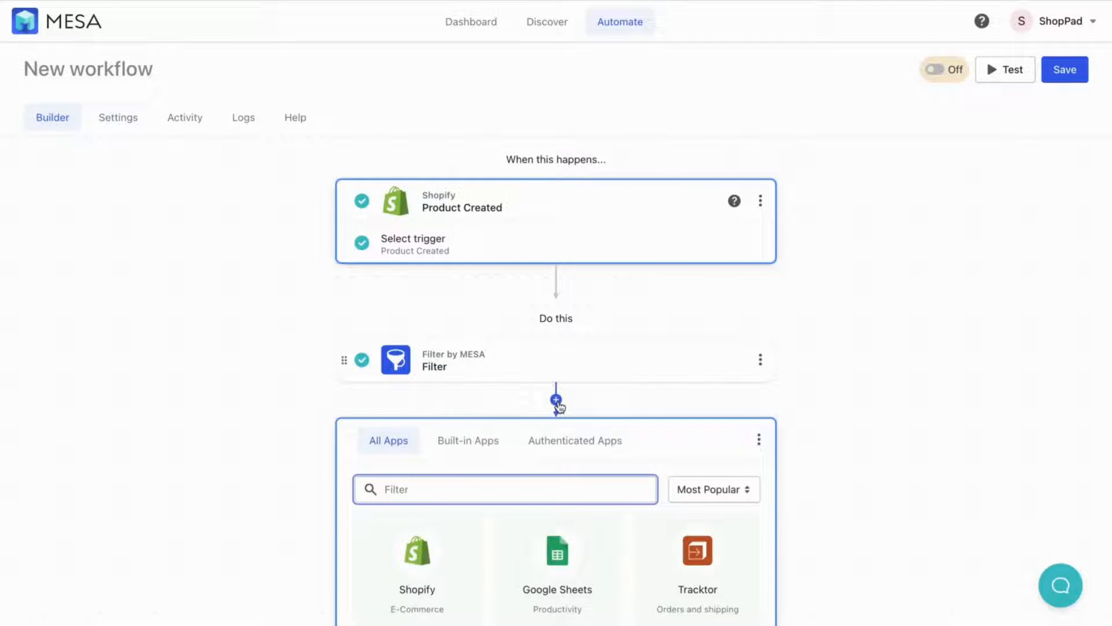
scroll(down, 3)
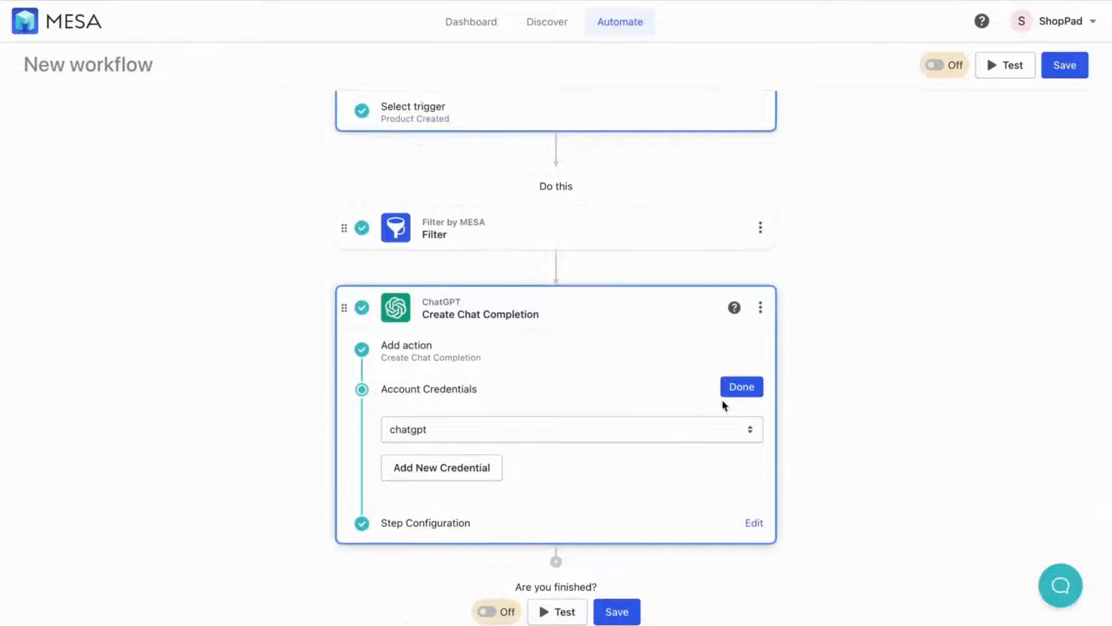
click(741, 386)
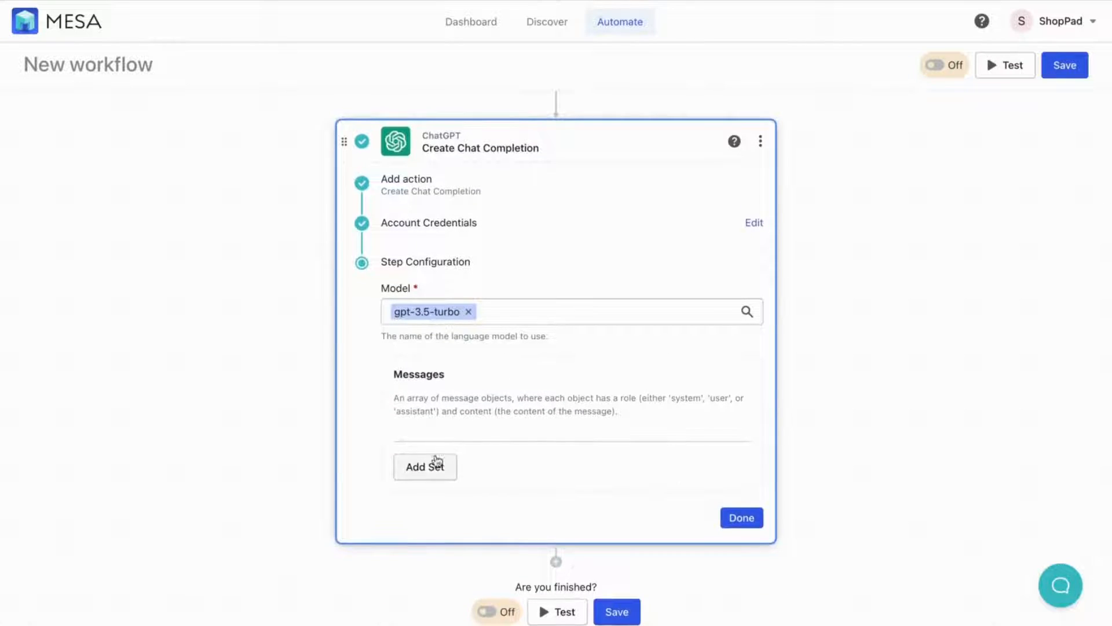
Prompt 'Summarize this into a witty and fun product description:' with the product's Body HTML.
click(425, 466)
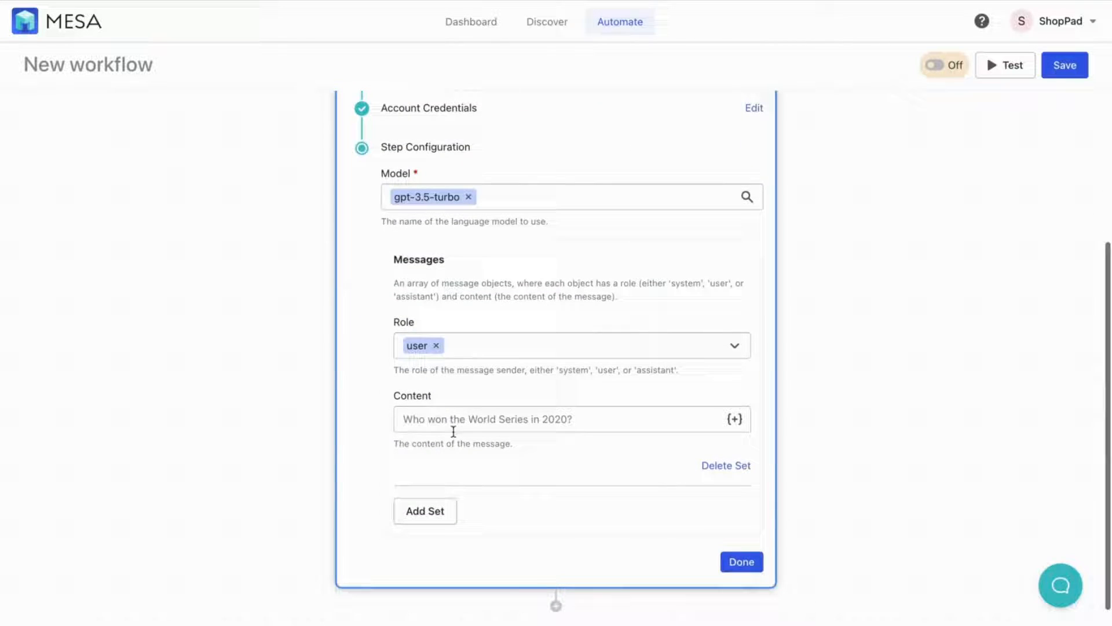
text(Summarize this into a witty and fun product description:)
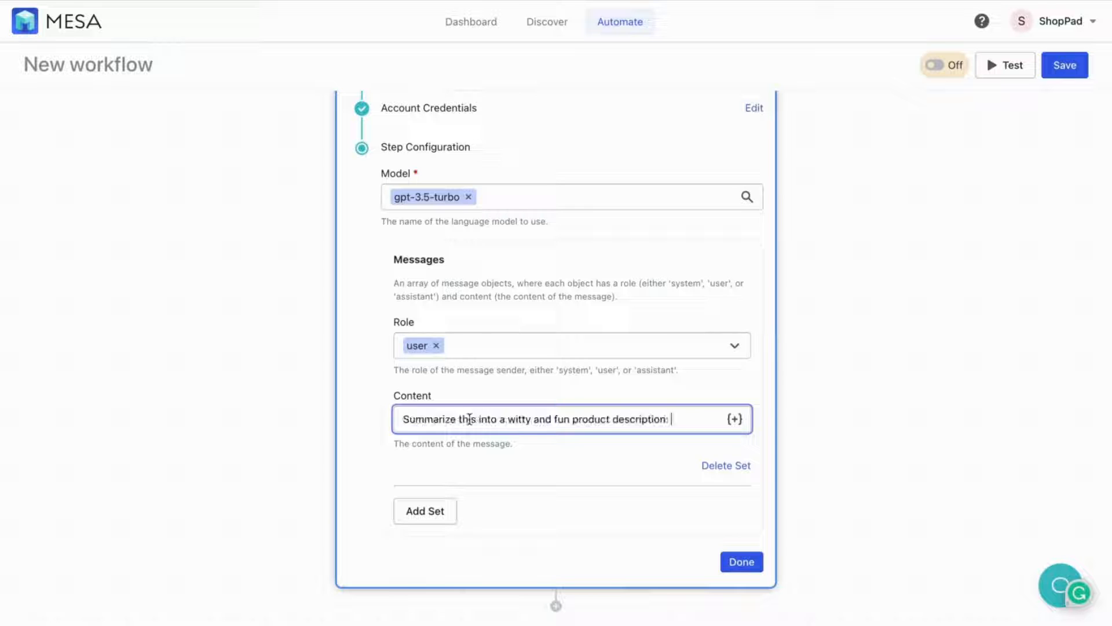
click(733, 418)
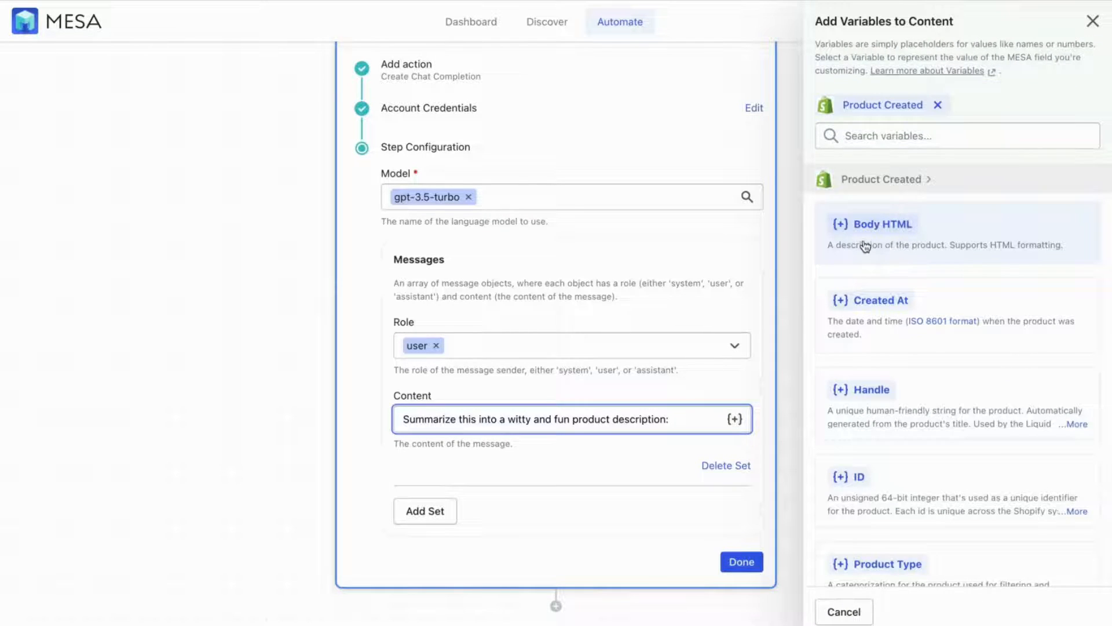
click(881, 223)
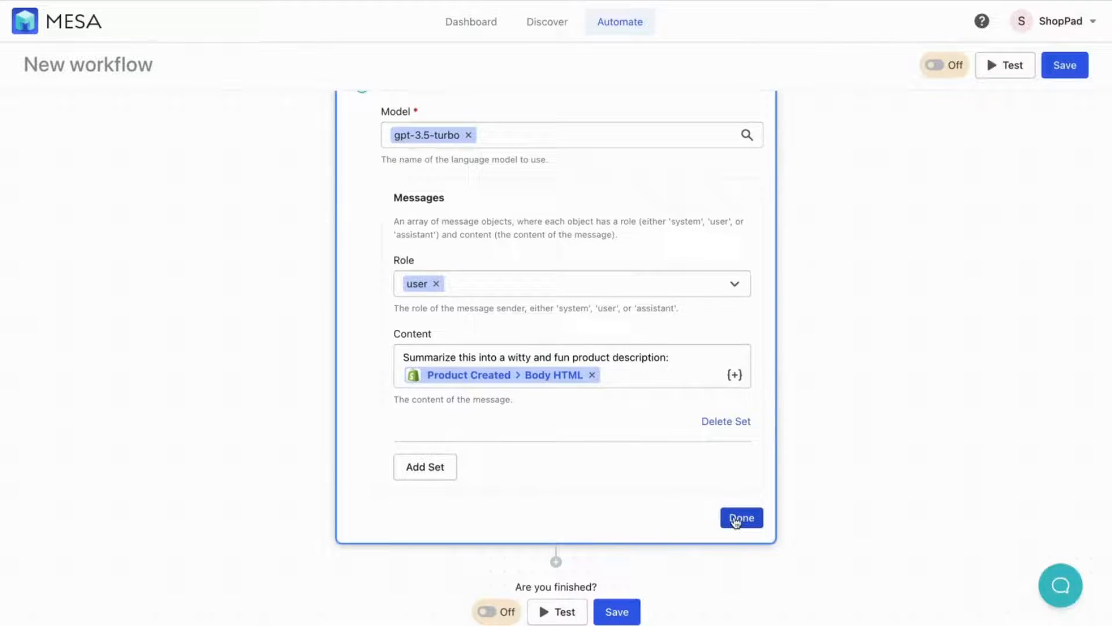
click(740, 517)
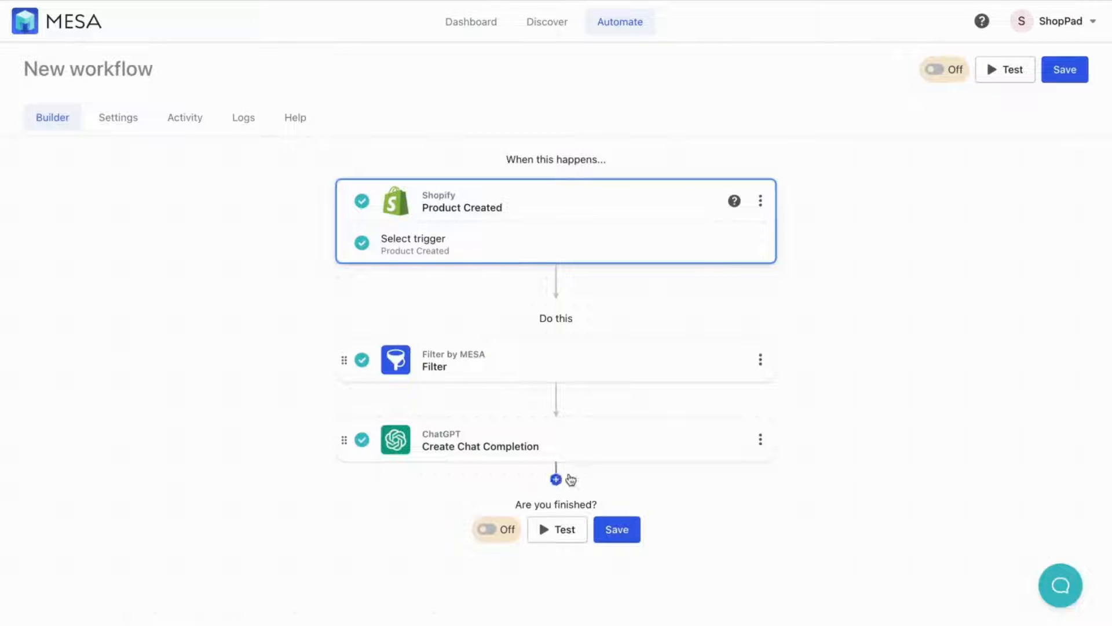
Add a Shopify Update Product step with Product ID set to Product Created > ID.
click(556, 479)
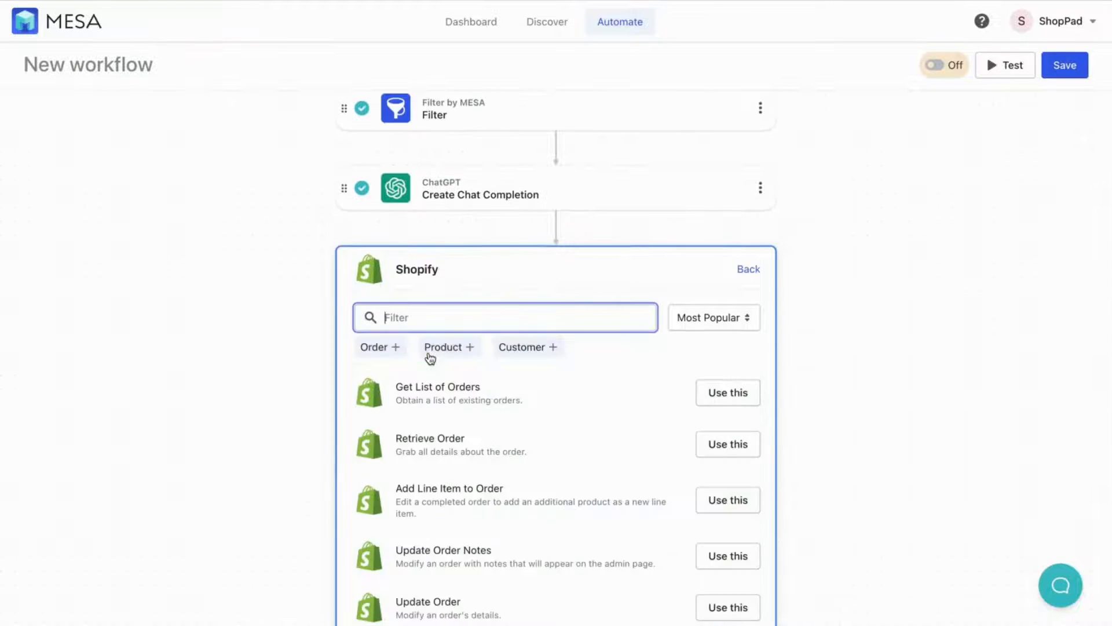
click(449, 347)
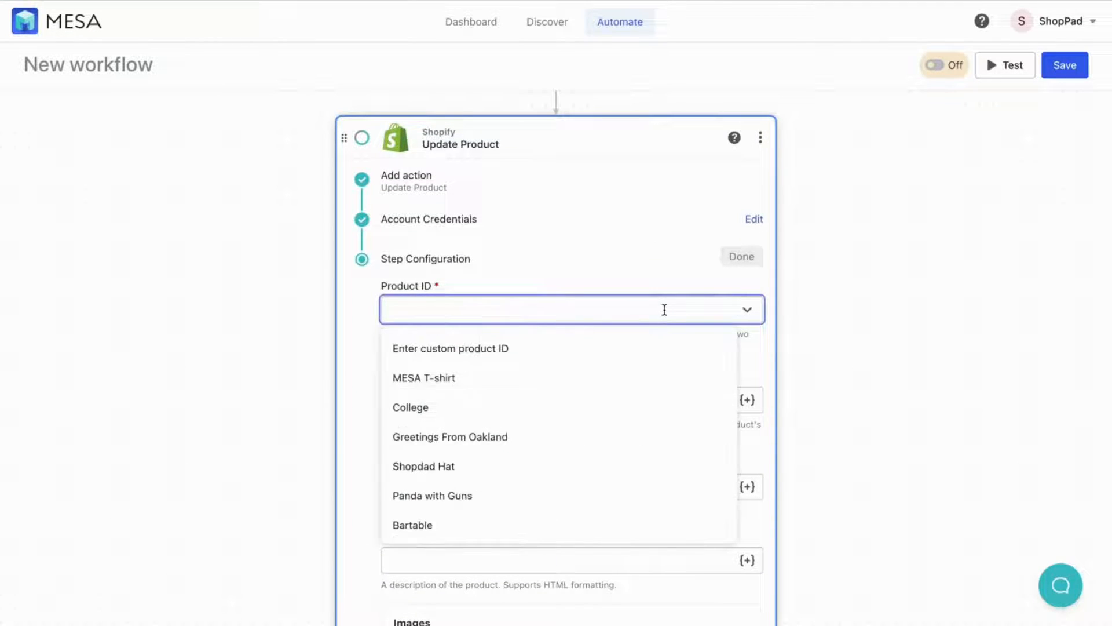
click(449, 348)
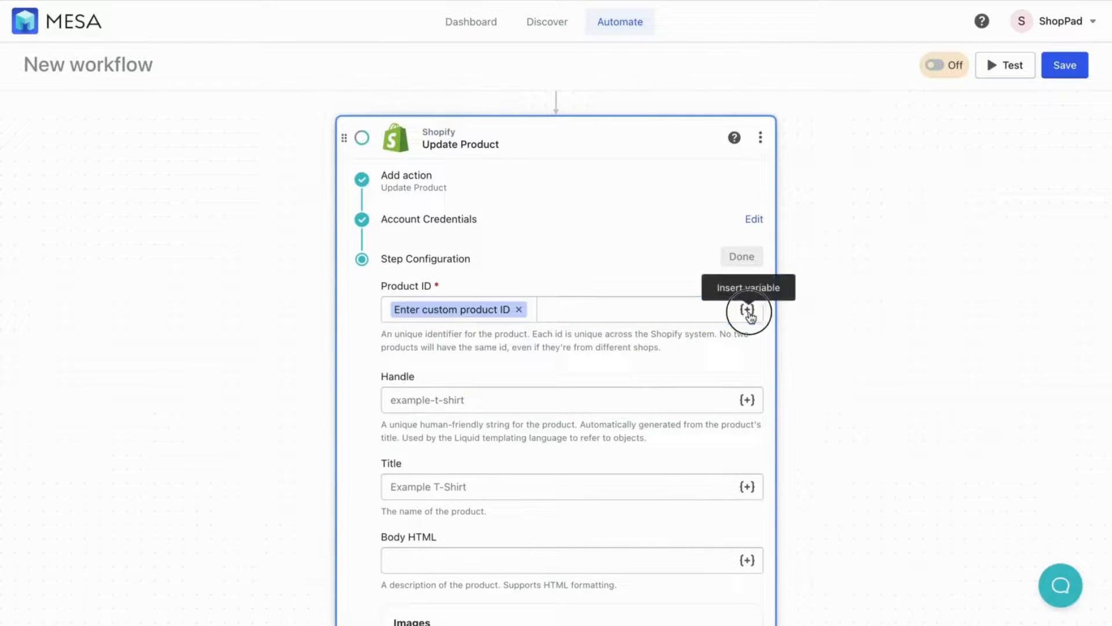
click(746, 309)
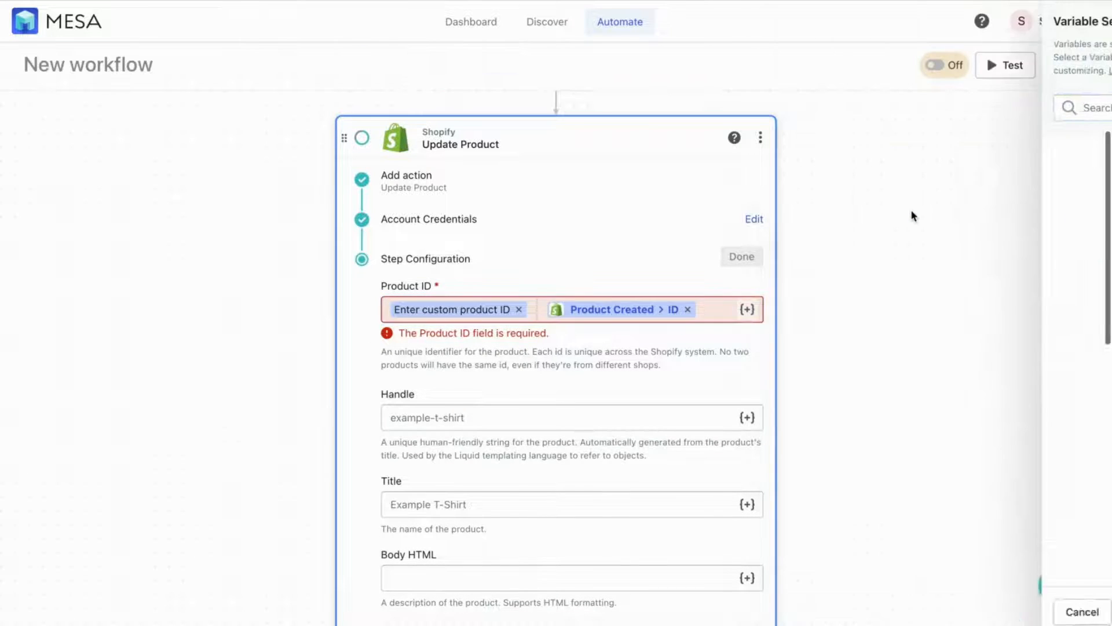
scroll(down, 3)
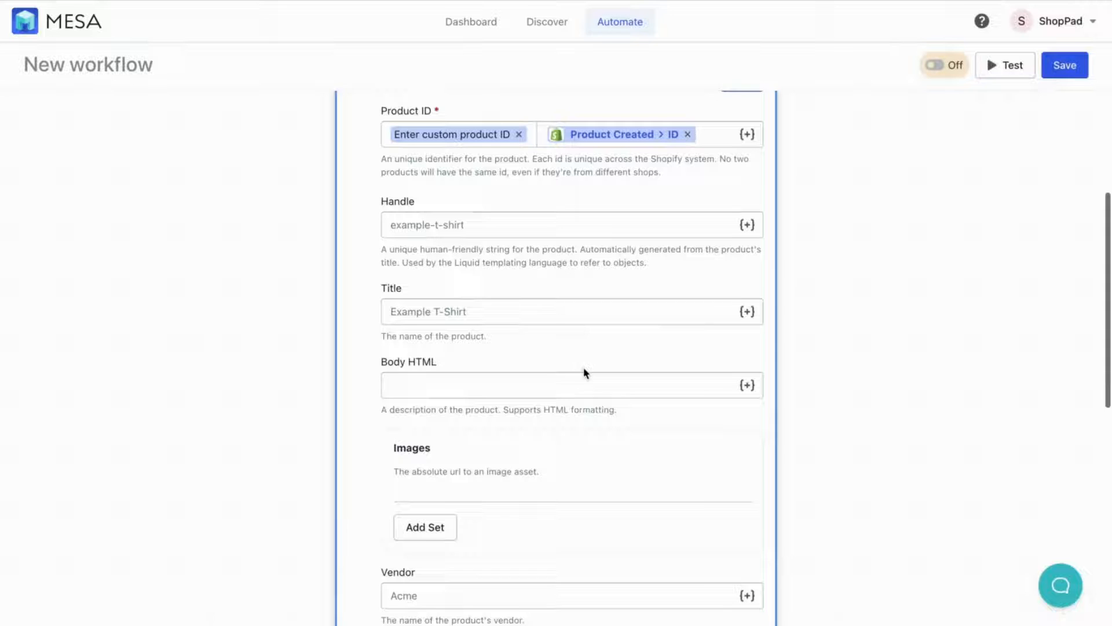
Fill Body HTML with the chat completion's Content, first item only, and finish the step.
click(747, 385)
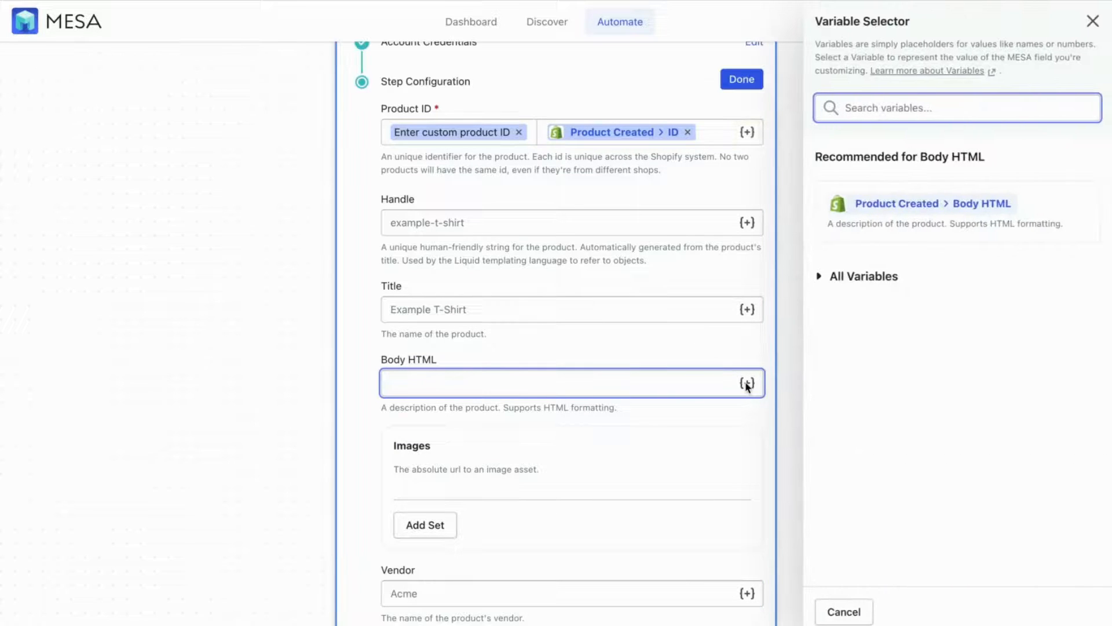
click(863, 276)
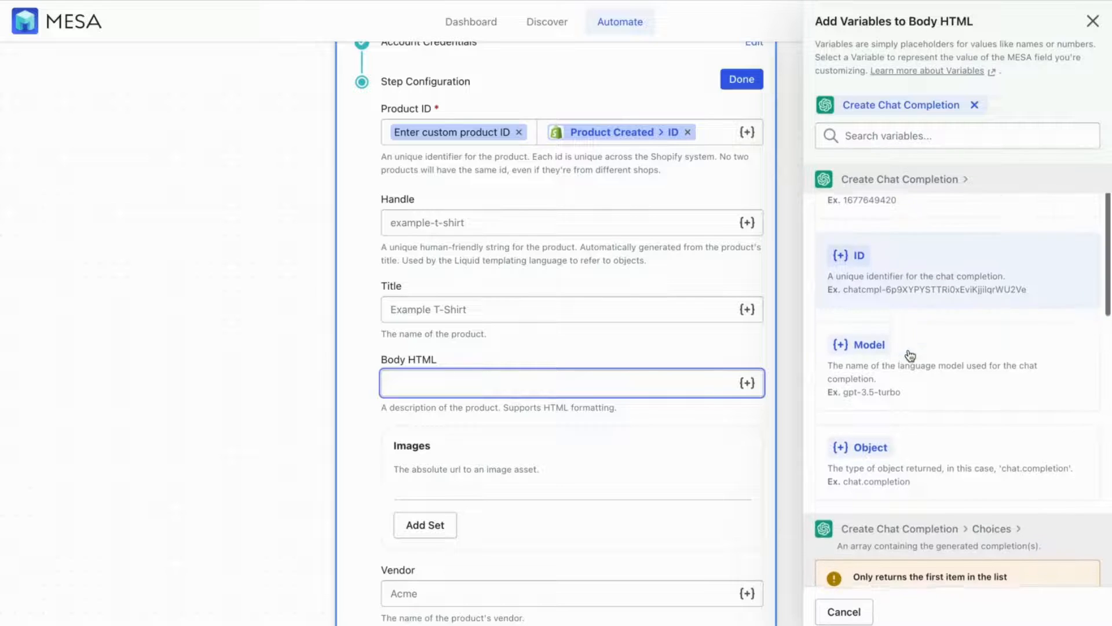
text(content)
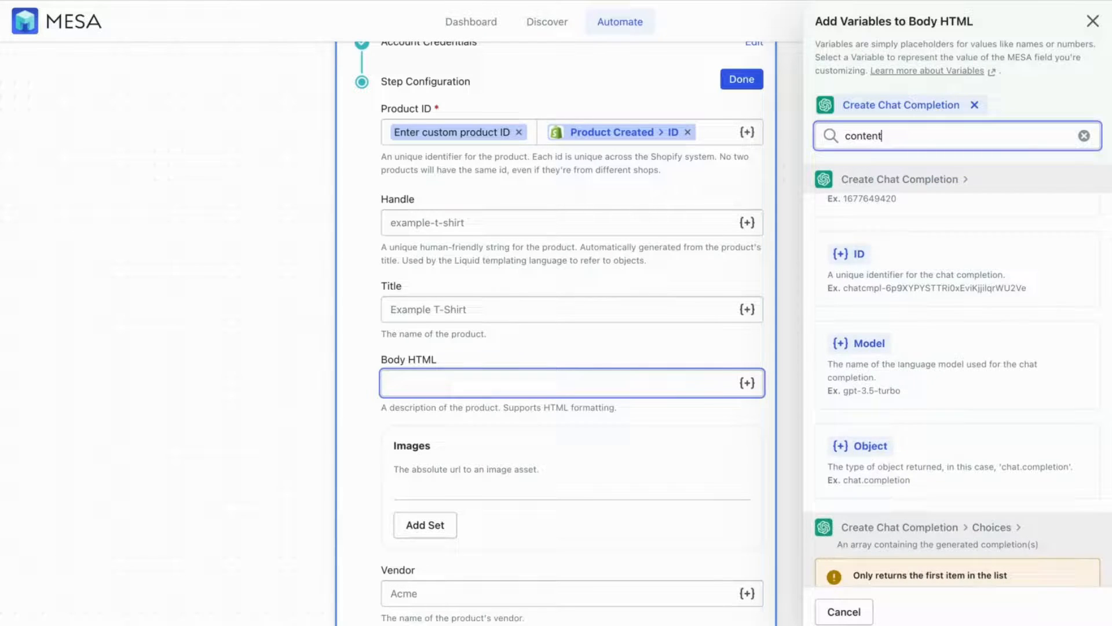
click(922, 527)
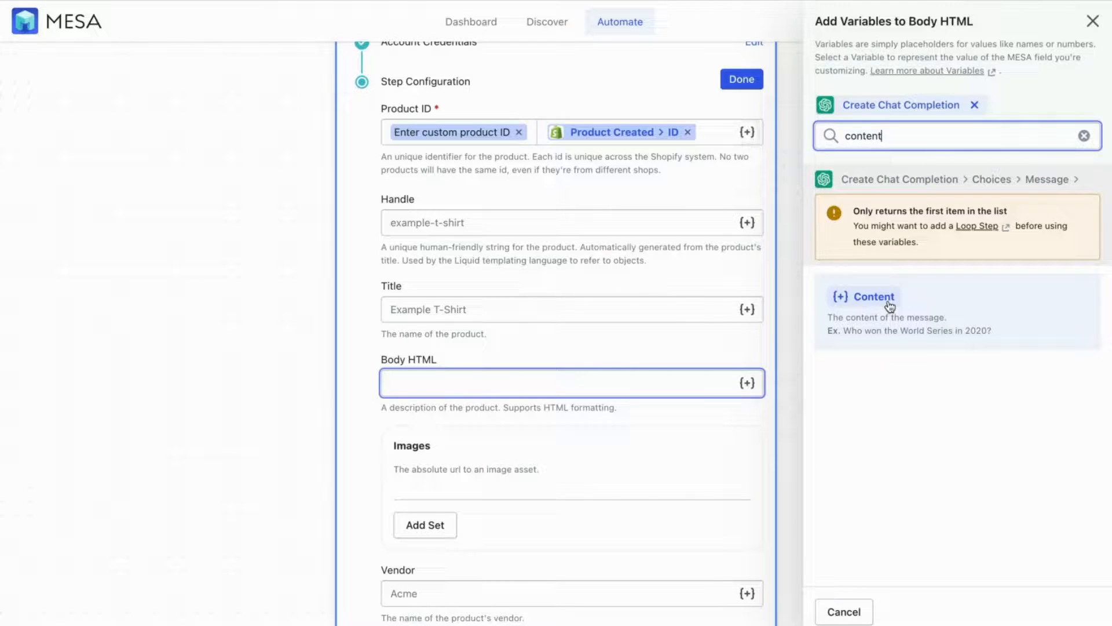
click(873, 296)
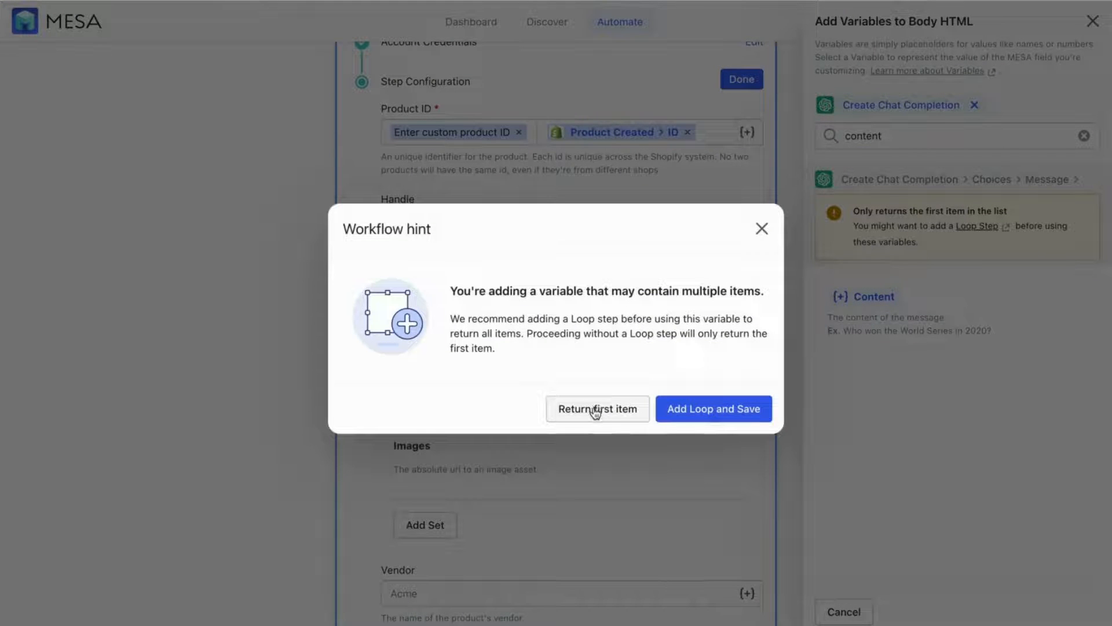
click(597, 409)
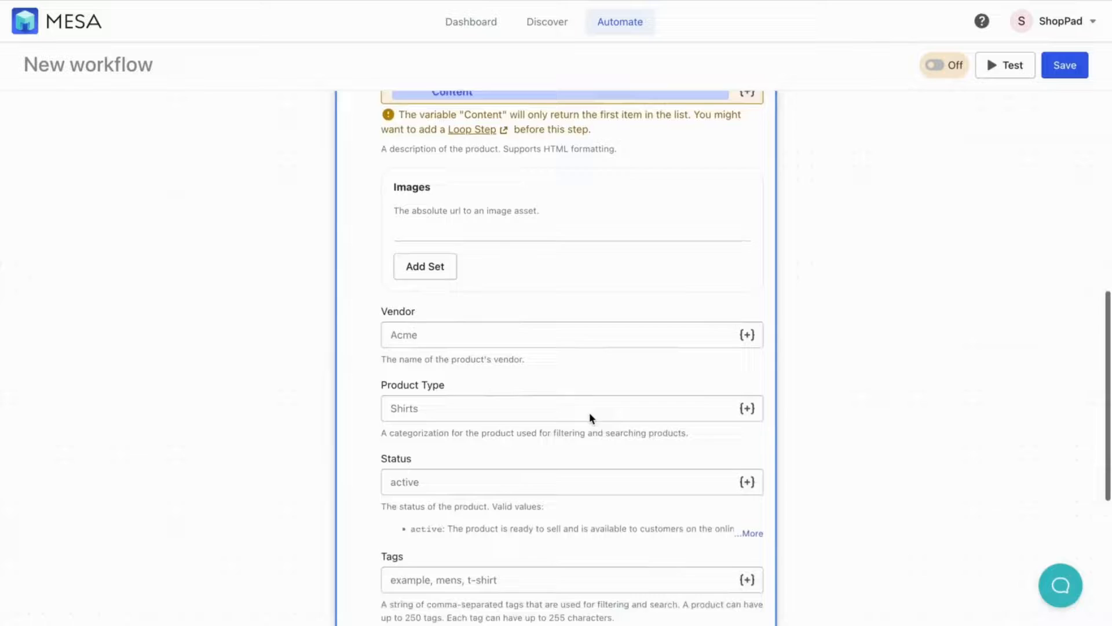
scroll(down, 3)
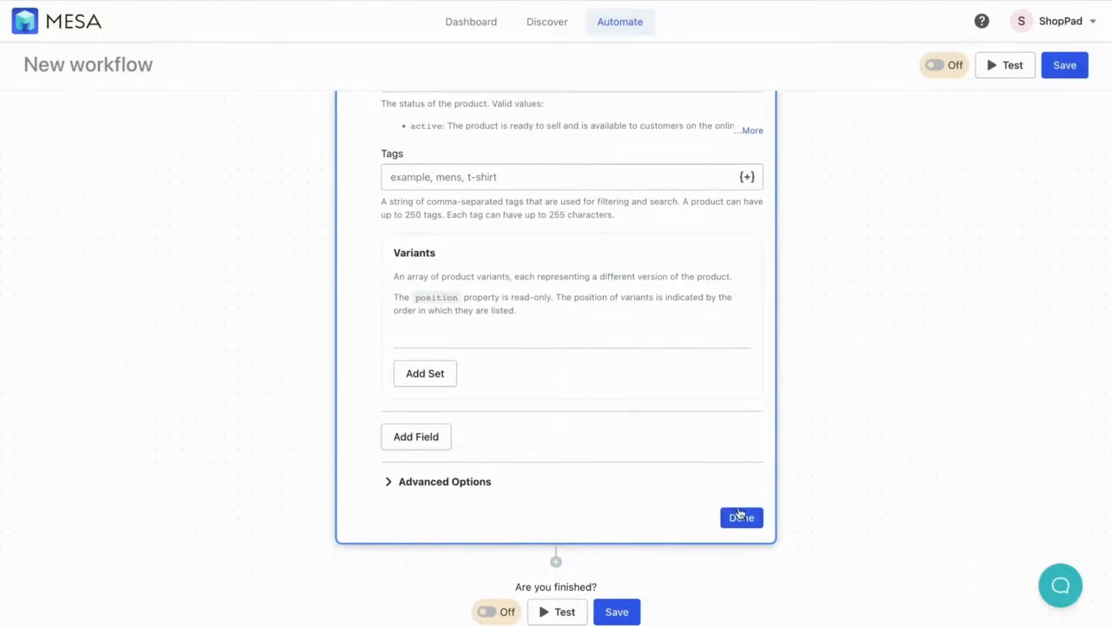
click(741, 517)
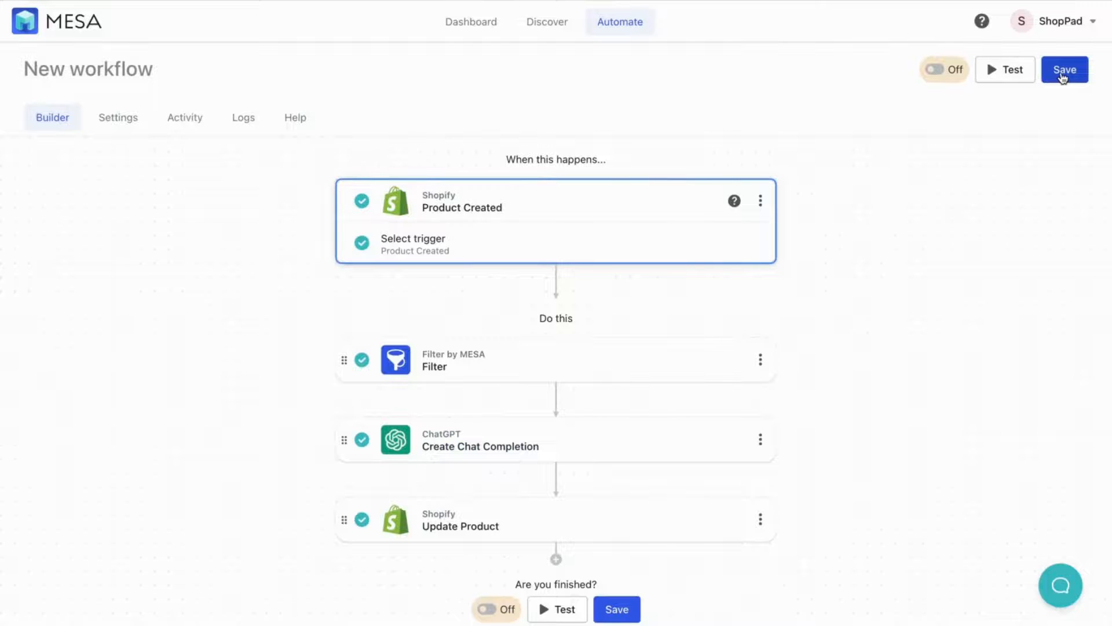
Save the workflow as 'Printful Product Descriptions' and confirm its details.
click(1065, 69)
text(Printful Product)
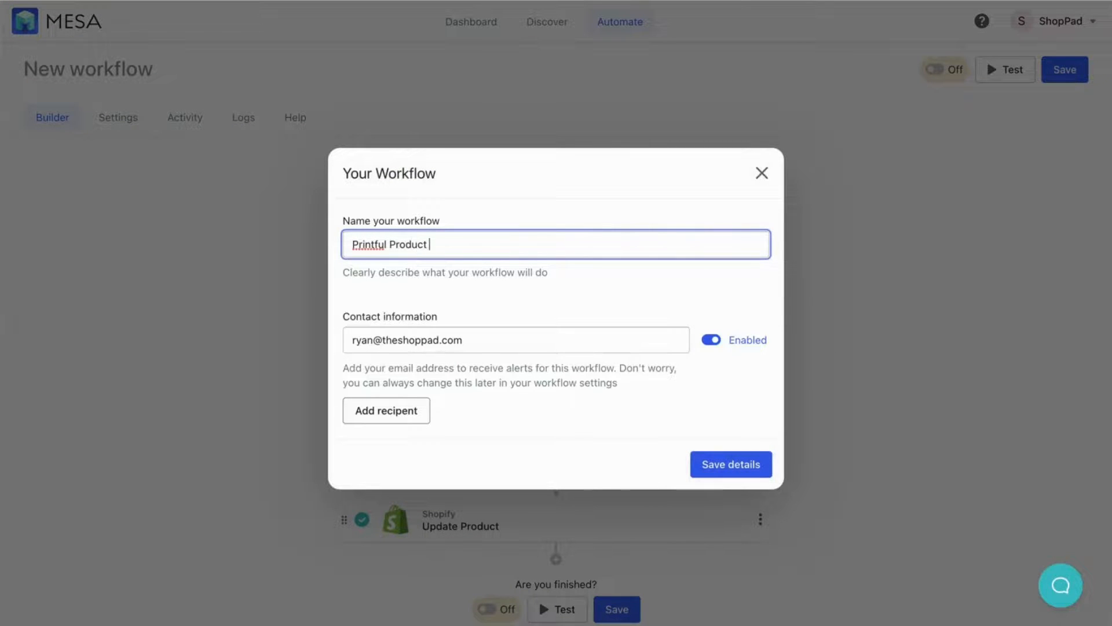
text(Descriptions)
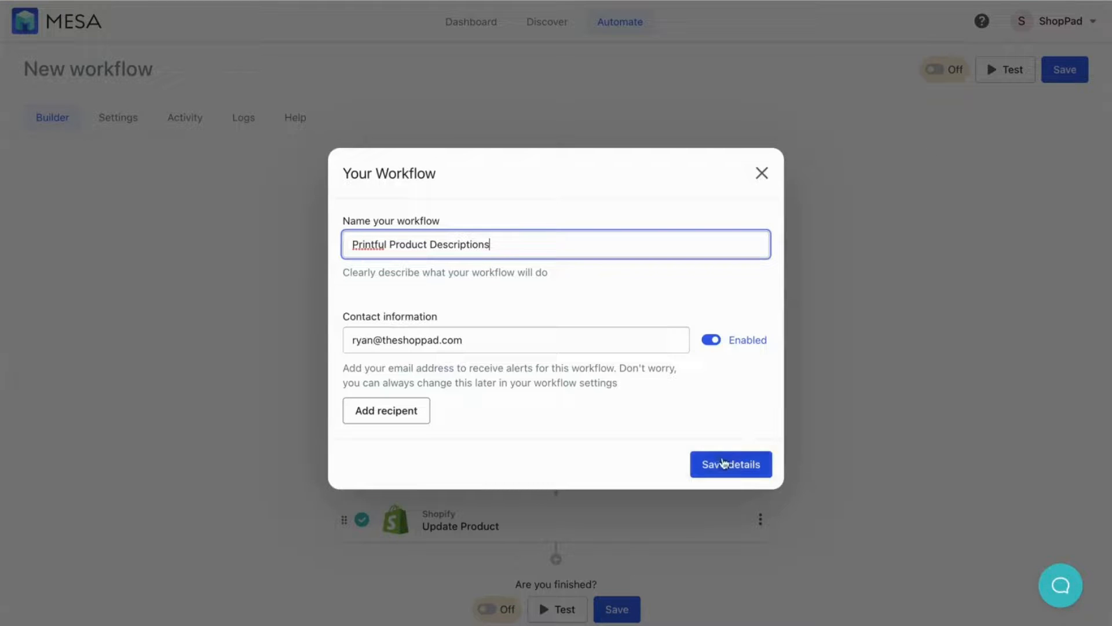
click(731, 464)
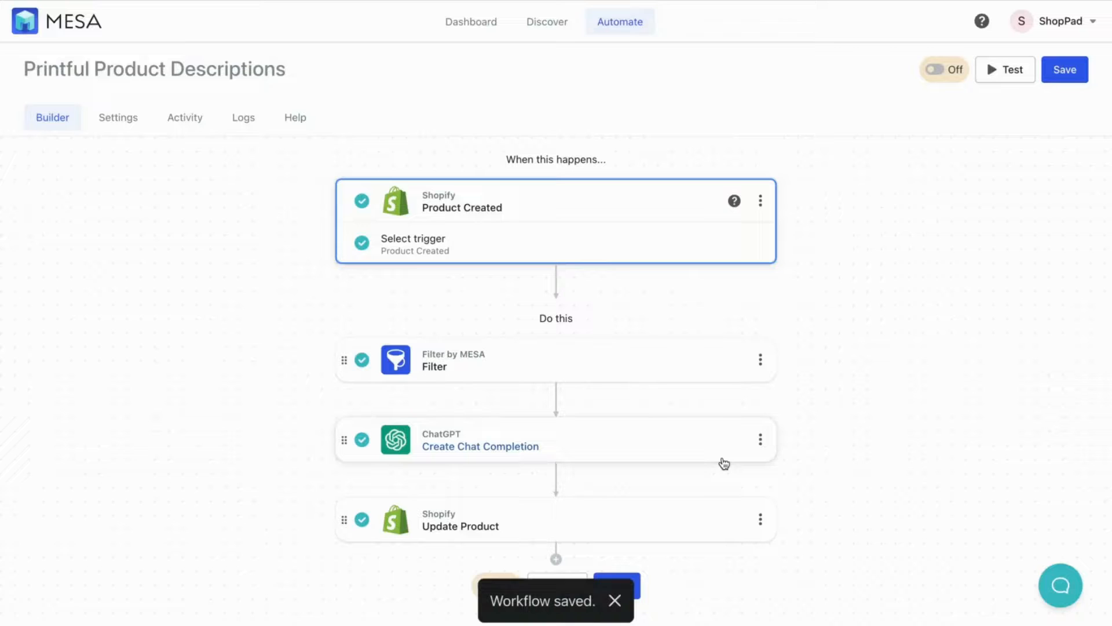
mouse_move(944, 70)
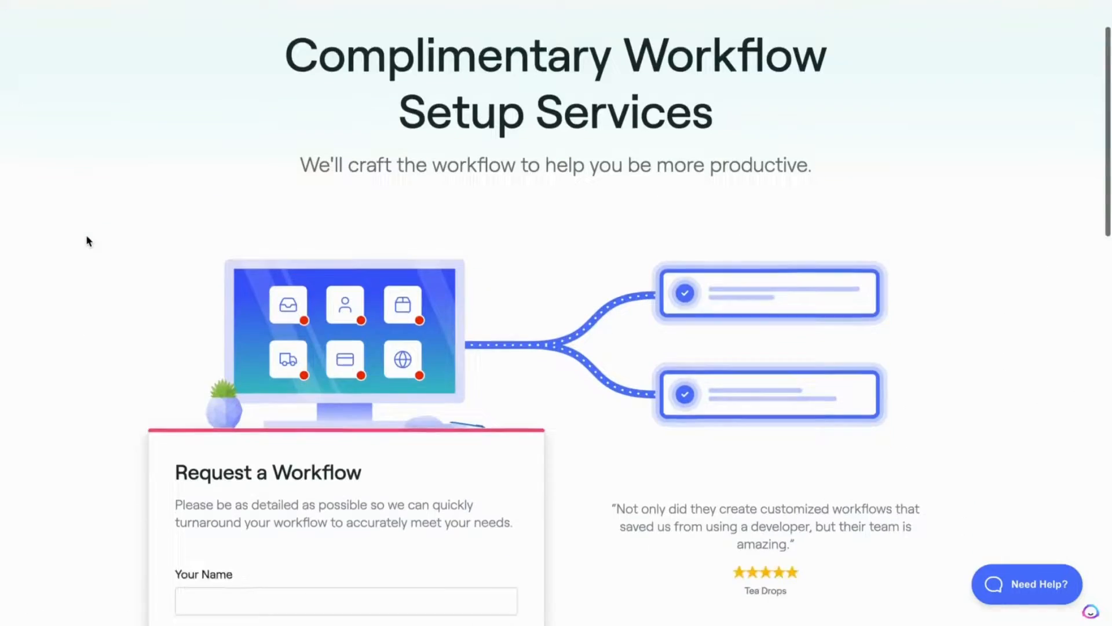
Go from the setup services page to the MESA homepage, then its Shopify App Store listing.
scroll(down, 3)
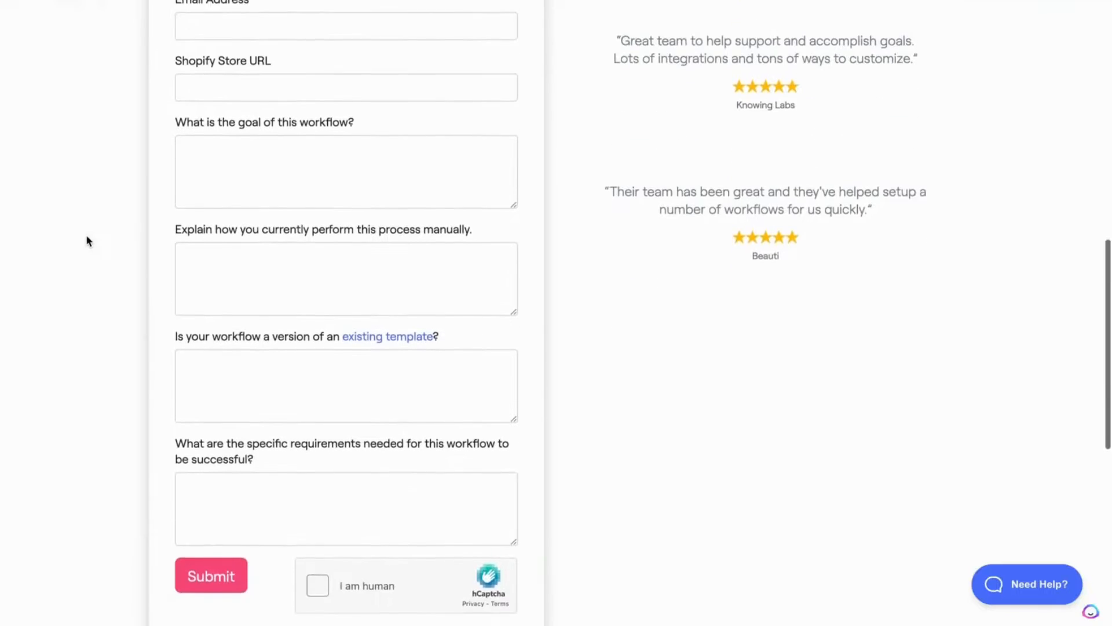
scroll(up, 3)
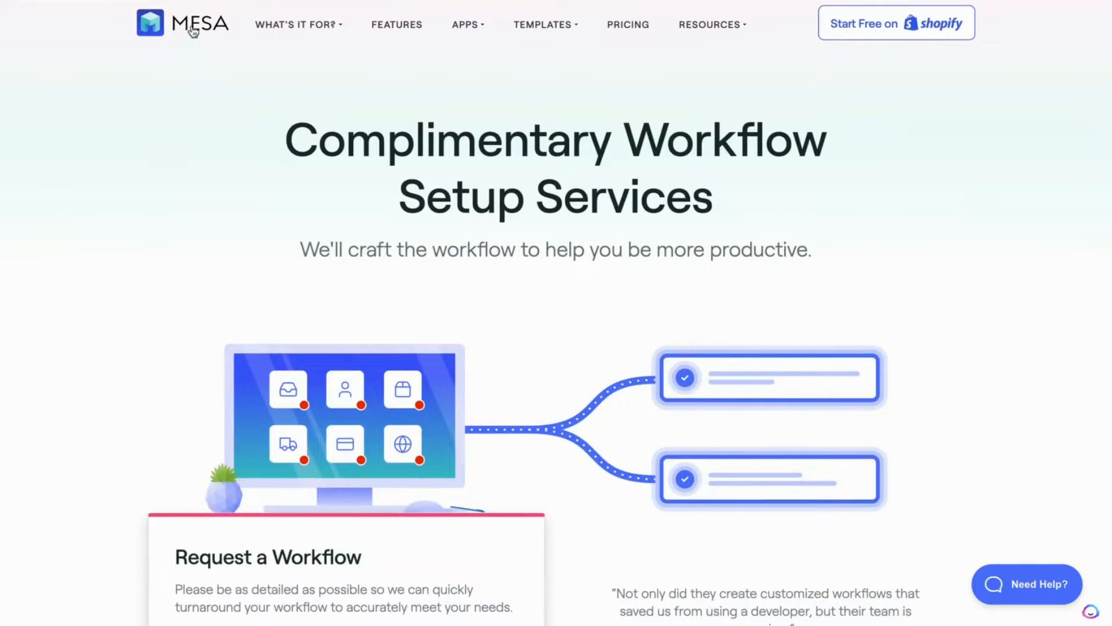
click(181, 24)
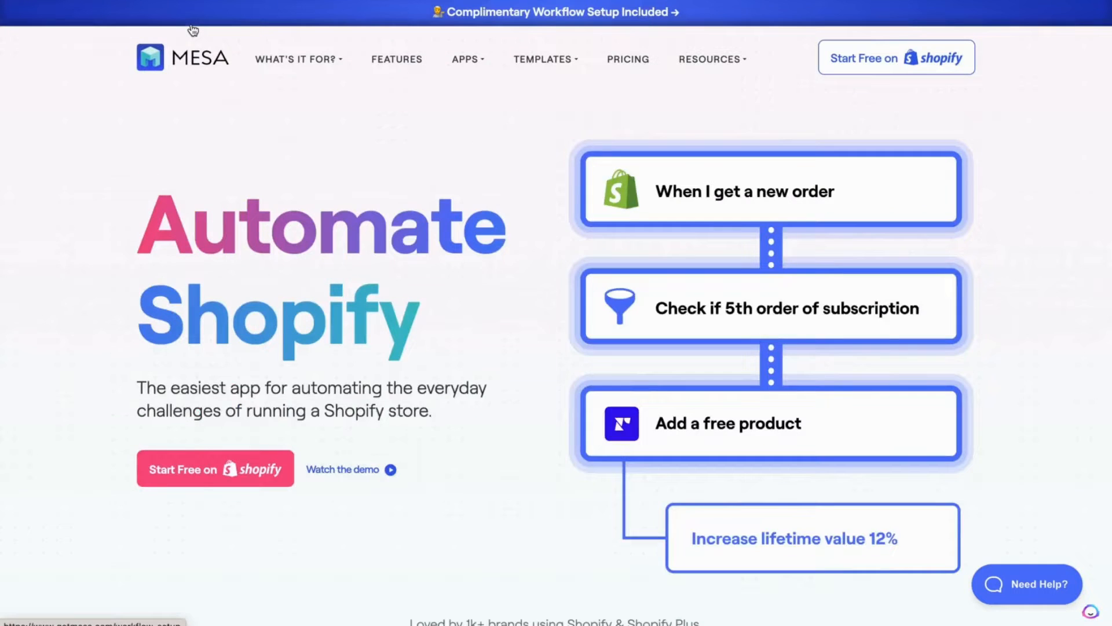
mouse_move(201, 29)
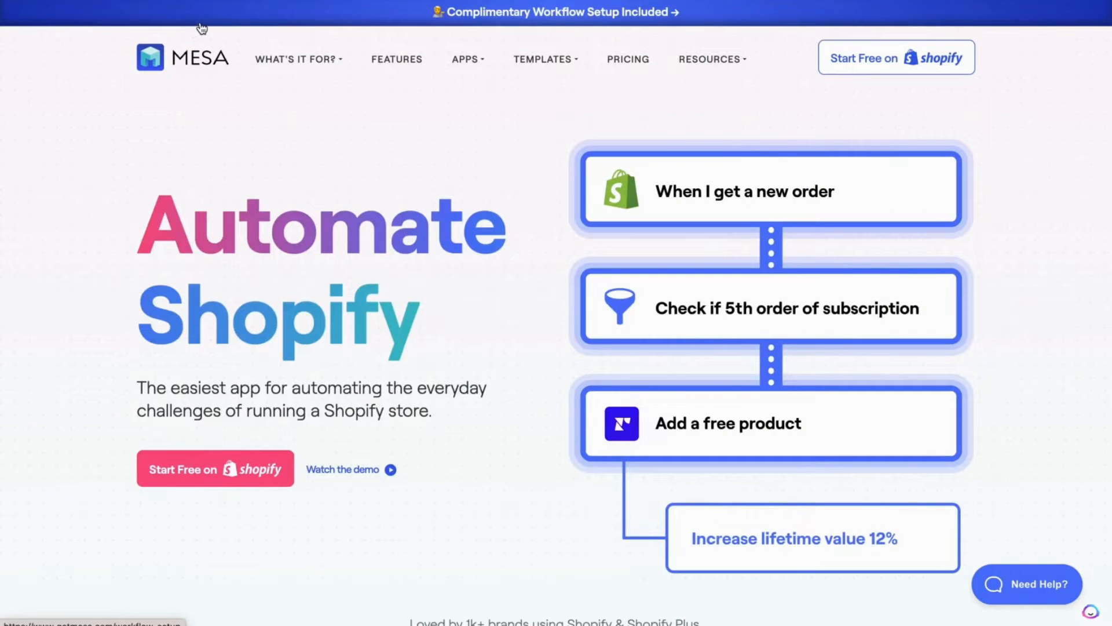
mouse_move(254, 18)
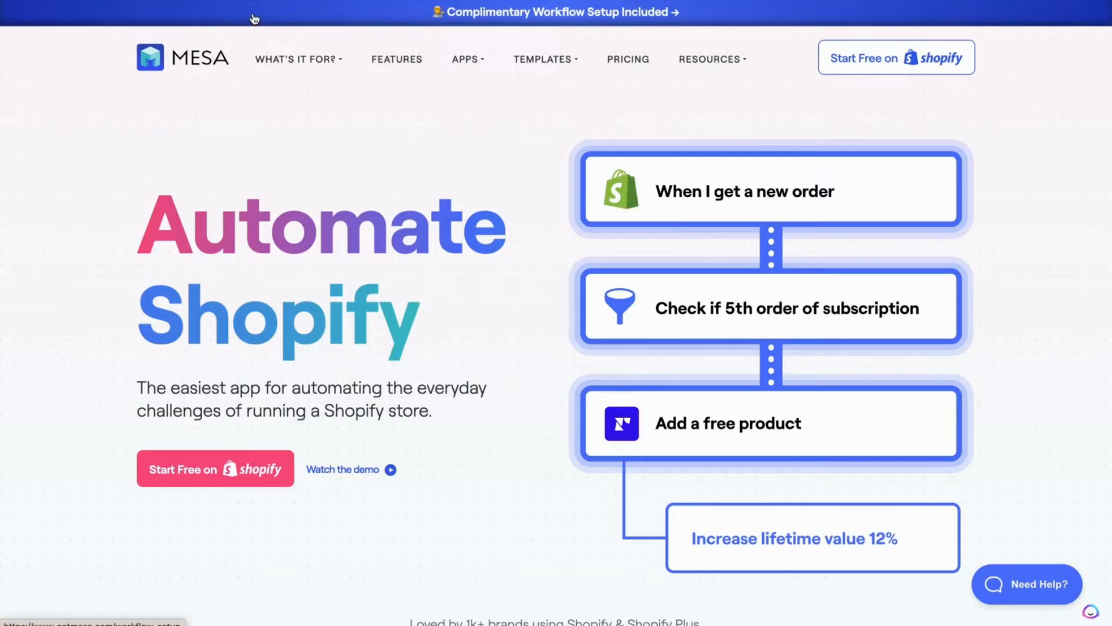
click(895, 57)
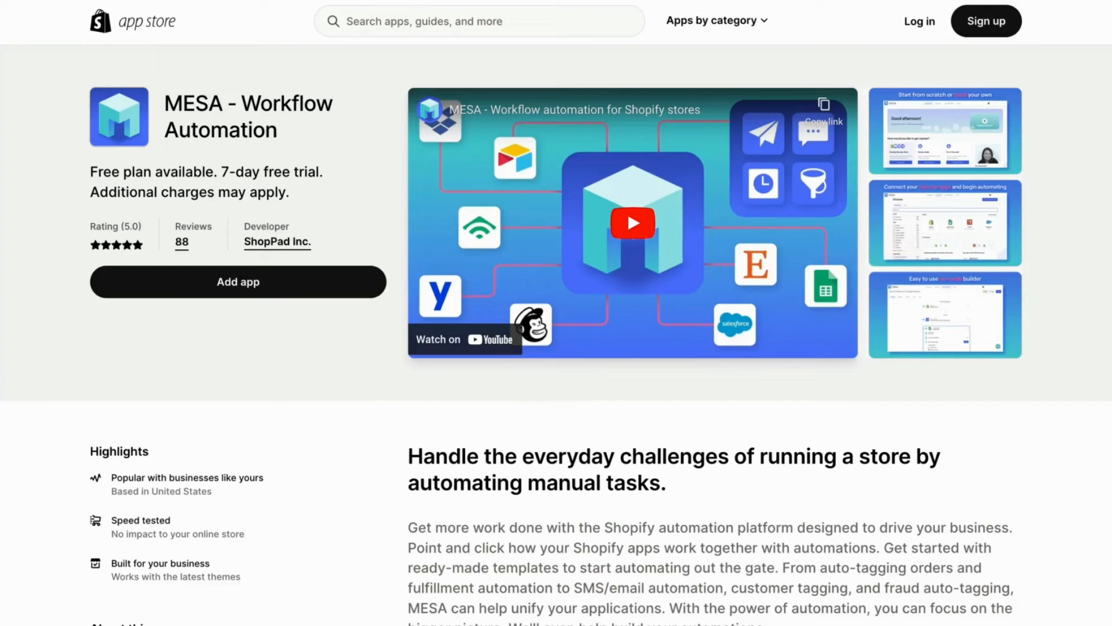